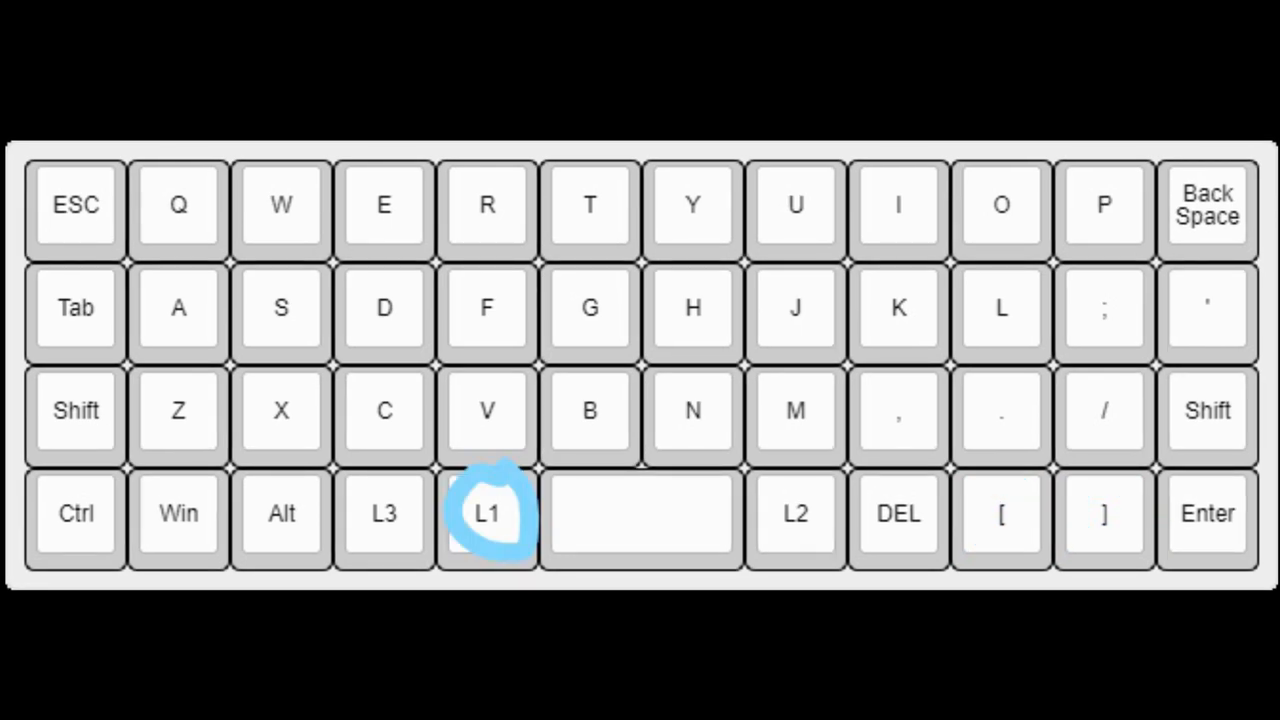
# - Circle the L1, L2 and L3 layer keys on the keyboard layout diagram with the pen
pyautogui.click(488, 512)
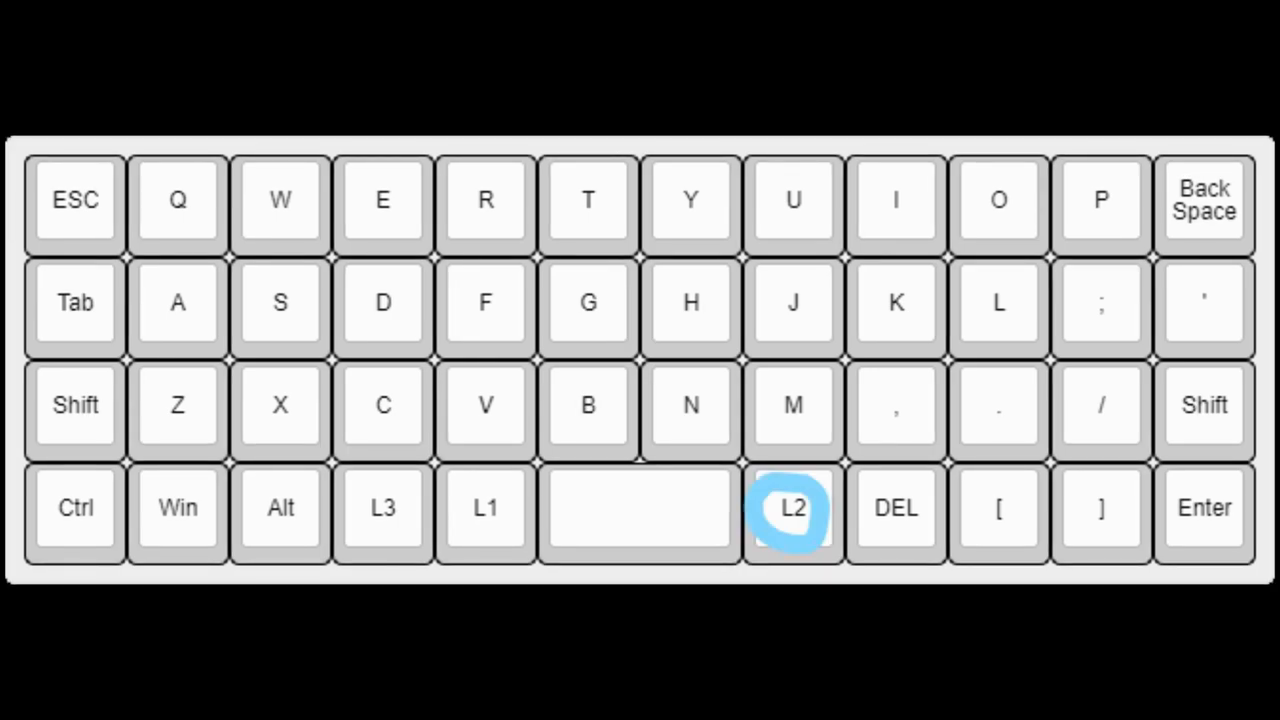
pyautogui.click(792, 508)
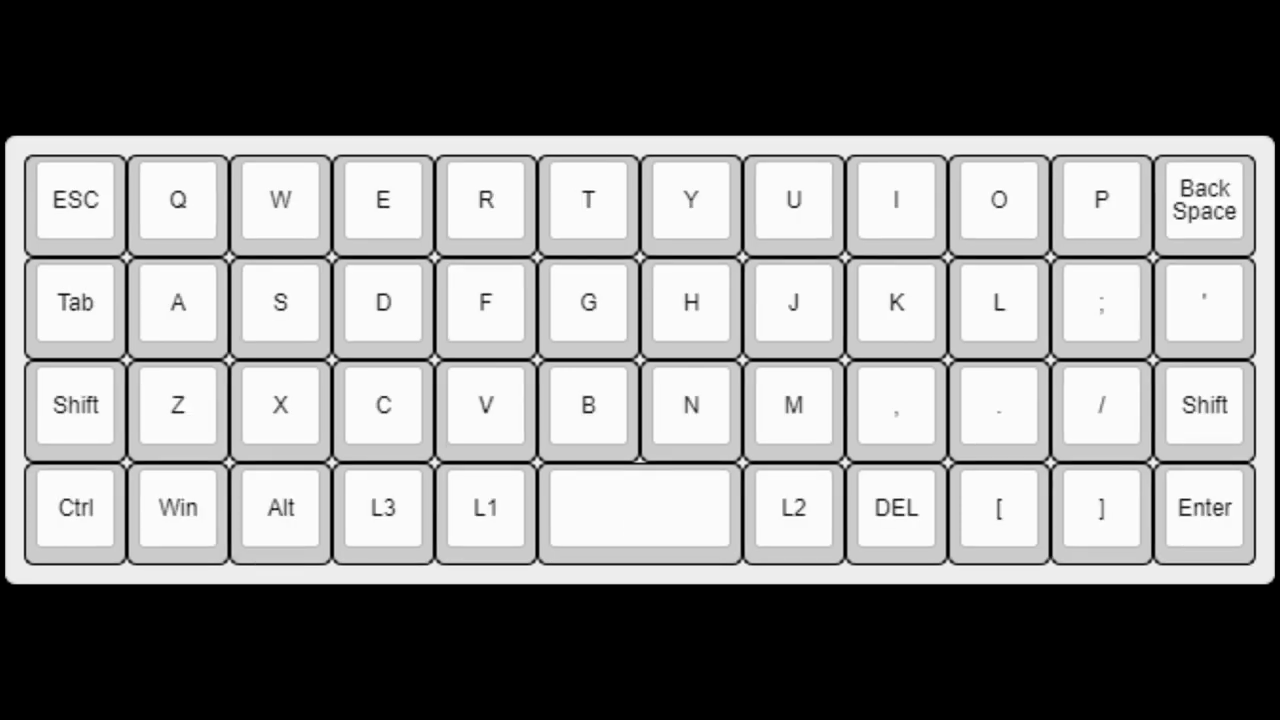
pyautogui.click(384, 508)
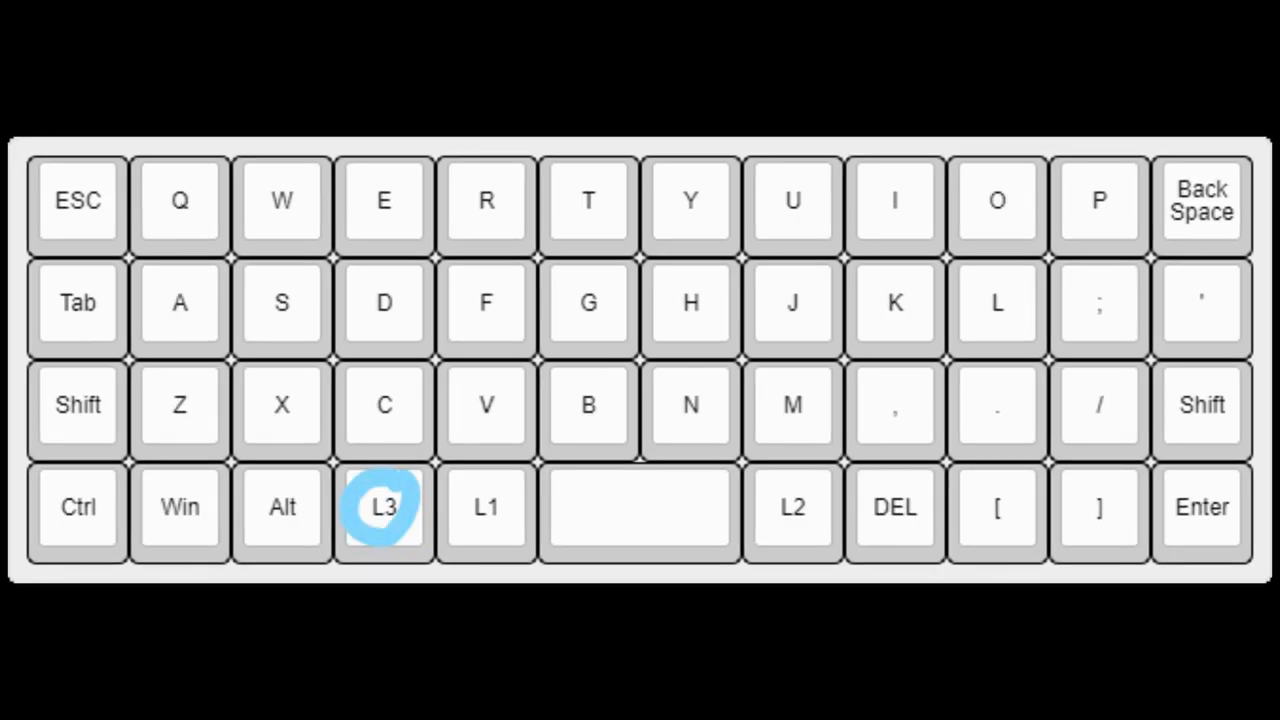
pyautogui.click(384, 508)
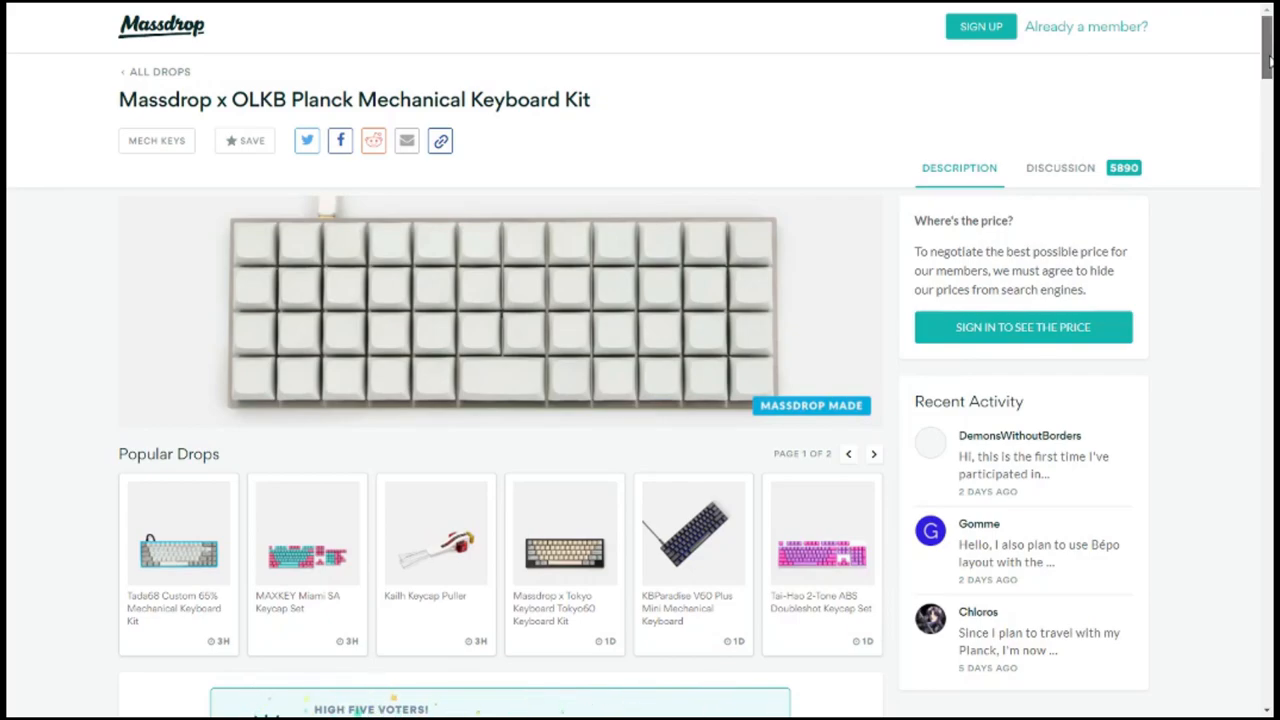
# - Scroll the Planck parts page to the EOTW, Hi-Pro and Lo-Pro case options
pyautogui.scroll(-3)
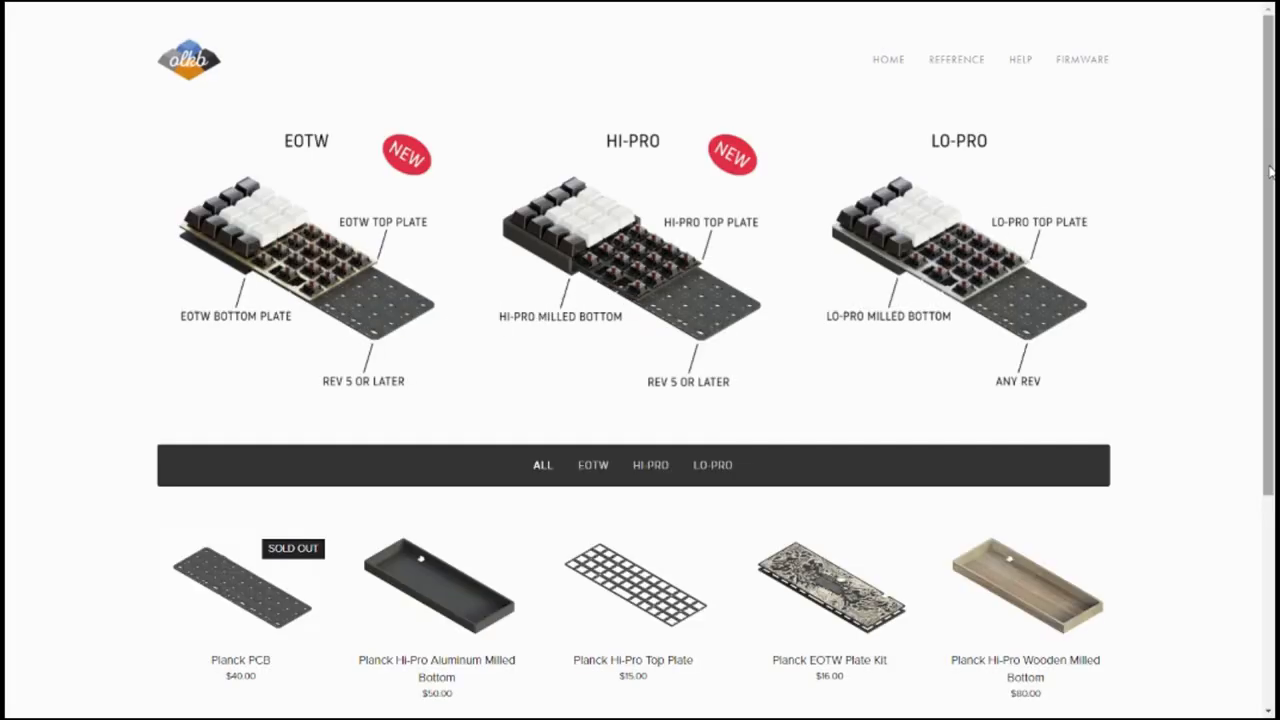
# - View the Planck Hi-Pro Aluminum Milled Bottom page from the product grid, then return to the parts list
pyautogui.scroll(-3)
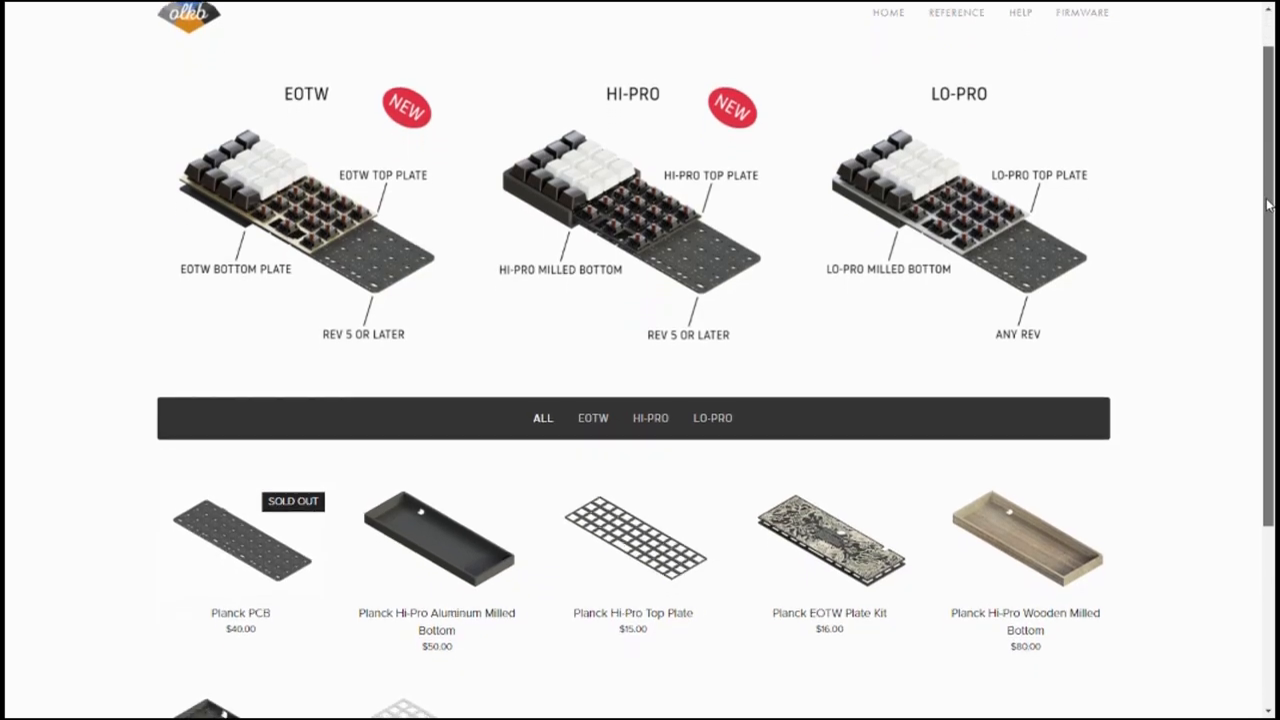
pyautogui.scroll(-3)
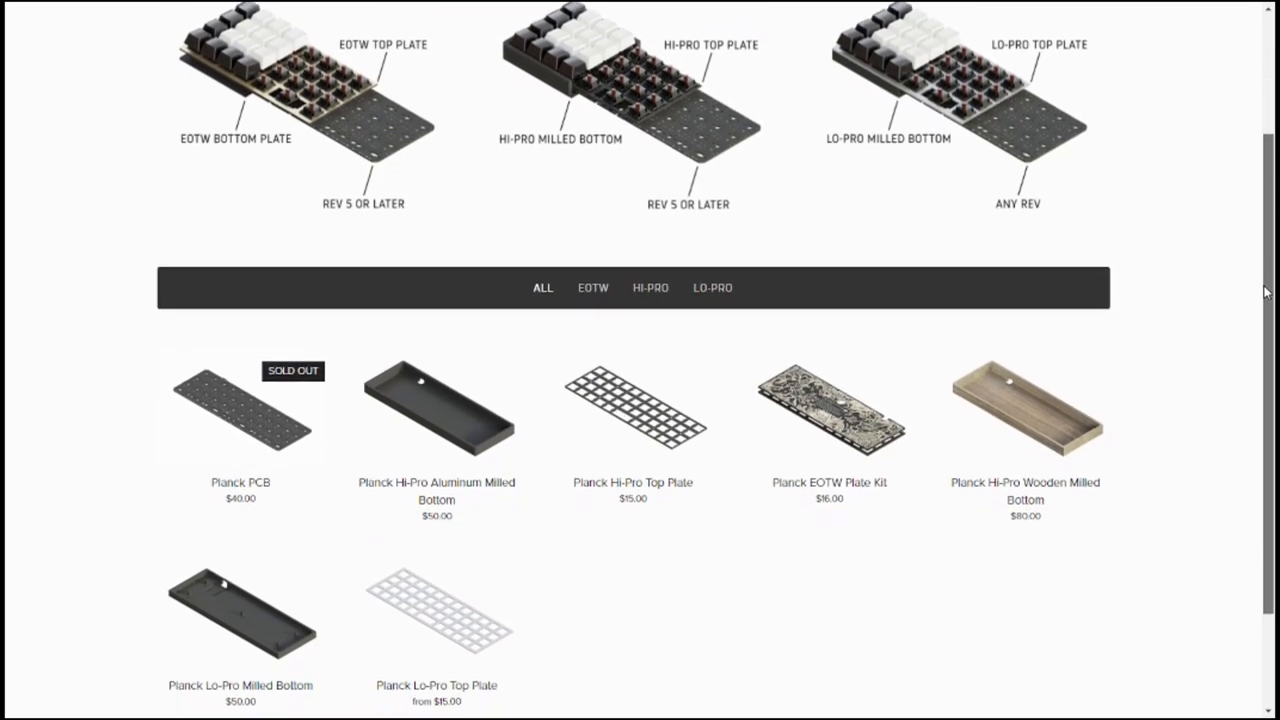
pyautogui.scroll(-3)
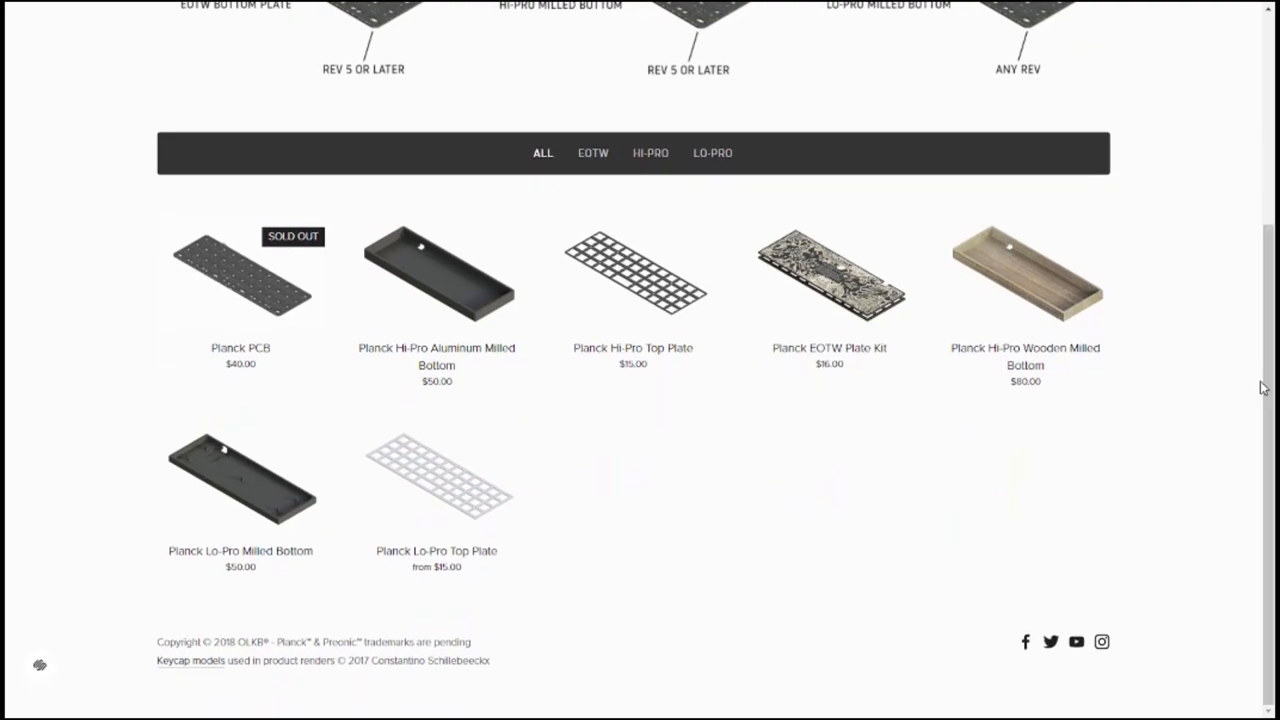
pyautogui.click(436, 276)
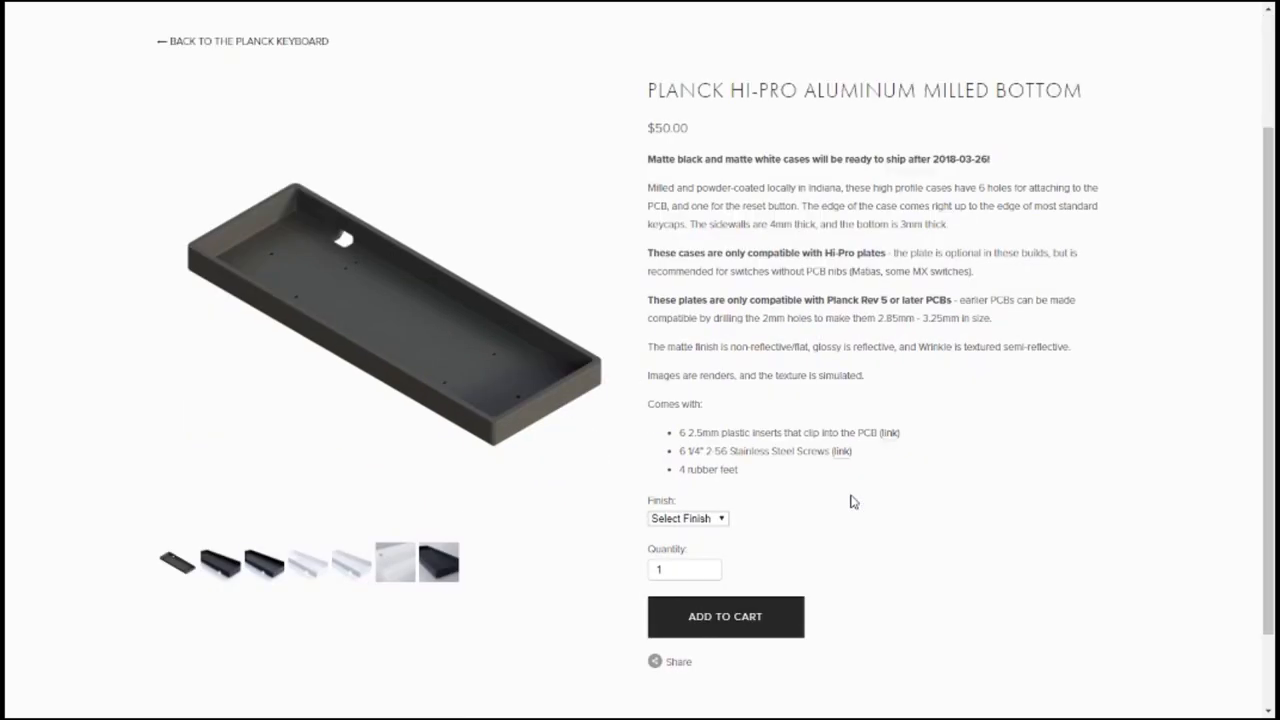
pyautogui.click(248, 40)
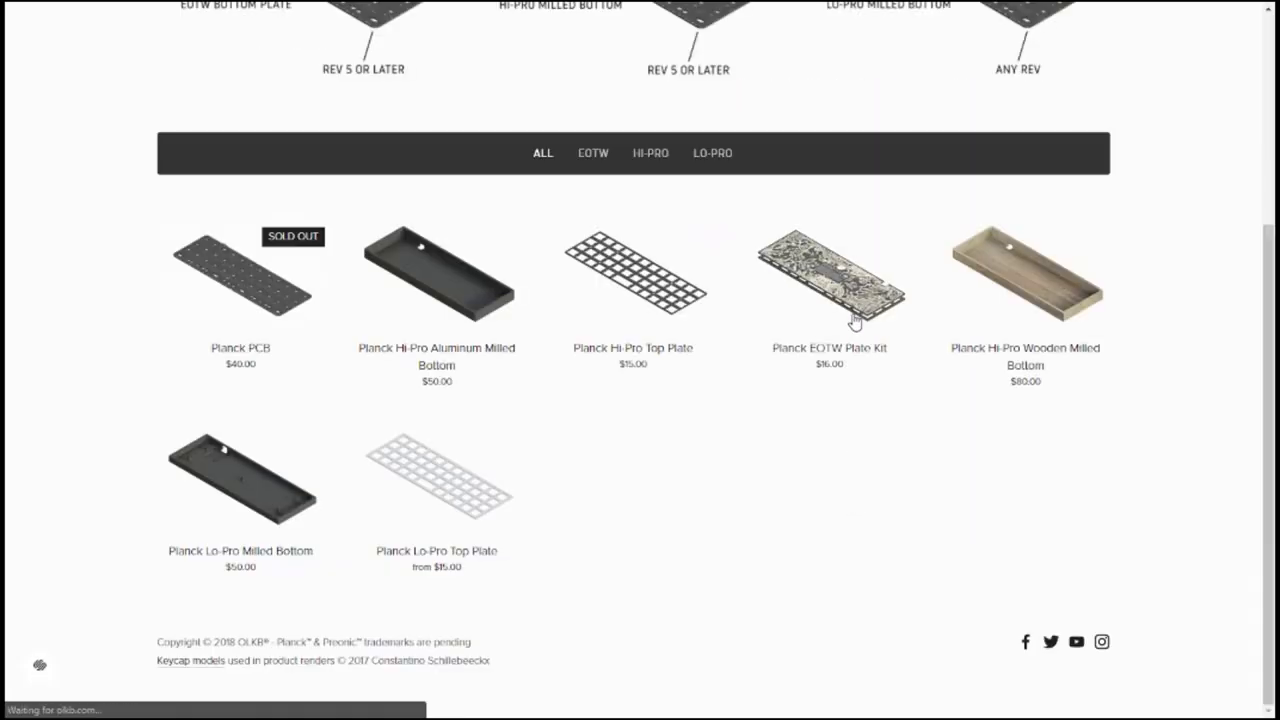
# - View the Planck EOTW Plate Kit, then the Hi-Pro Wooden Milled Bottom page at $80
pyautogui.click(828, 276)
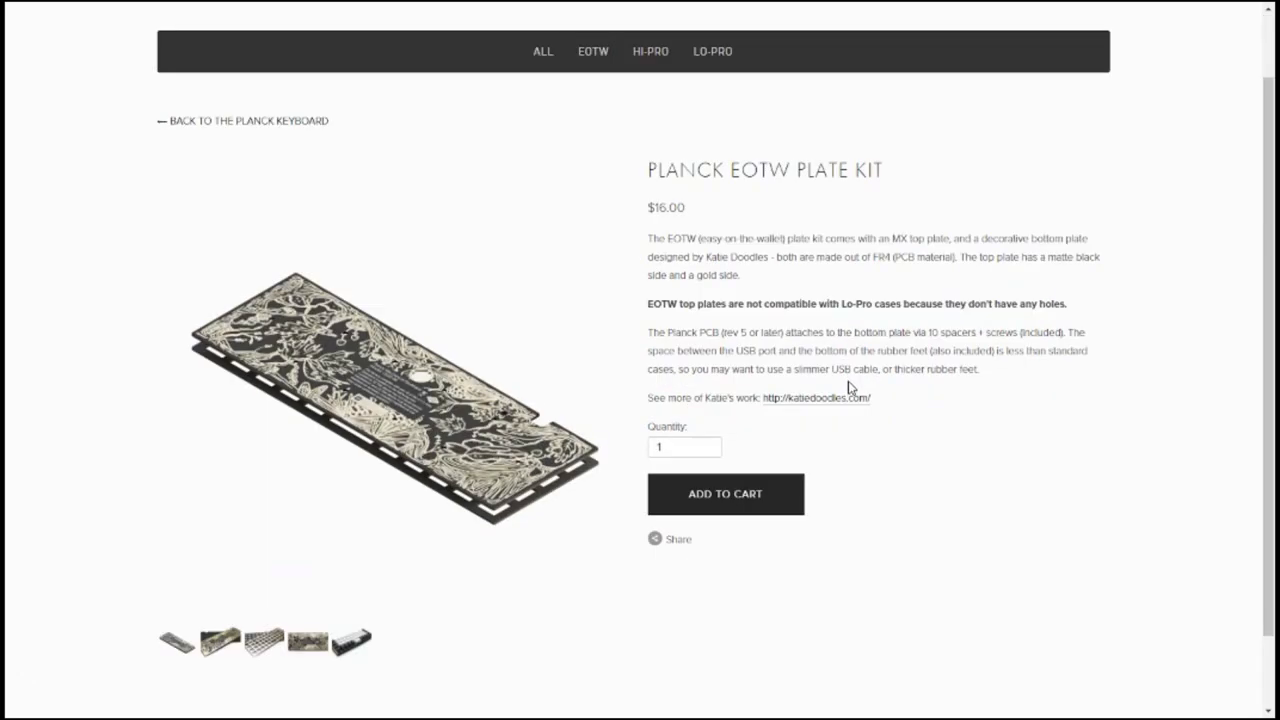
pyautogui.moveTo(1040, 444)
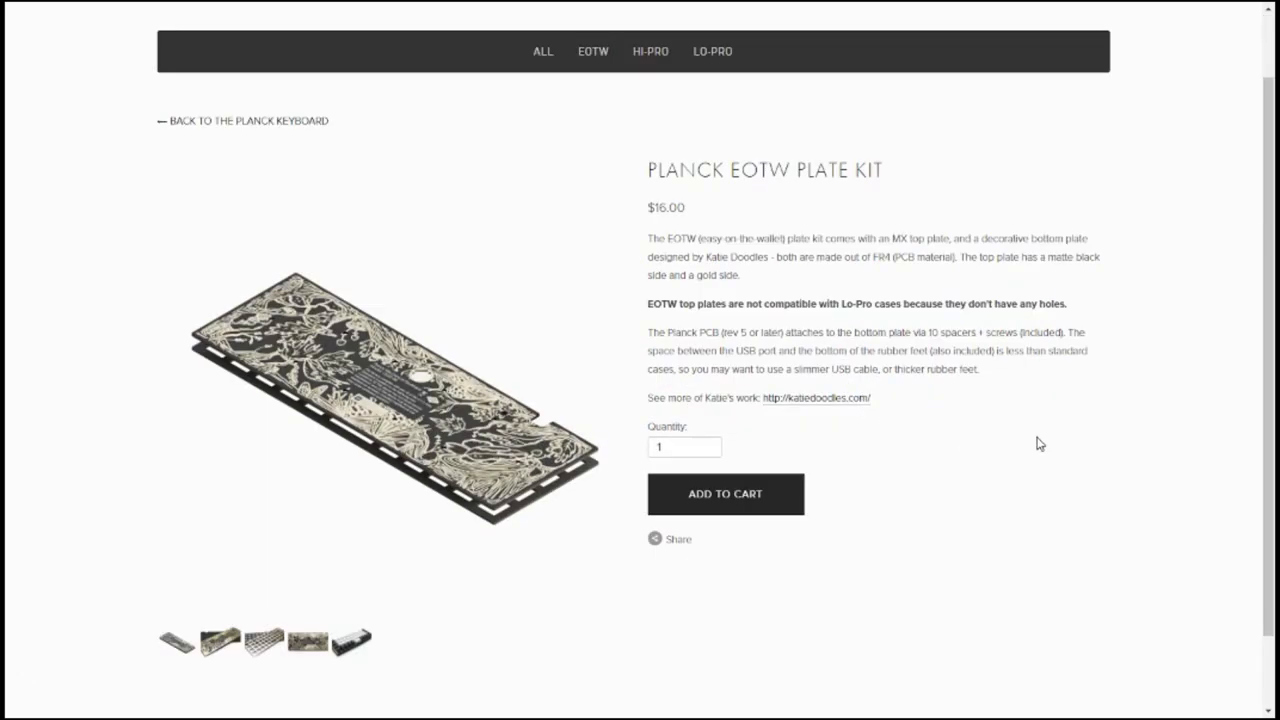
pyautogui.click(650, 52)
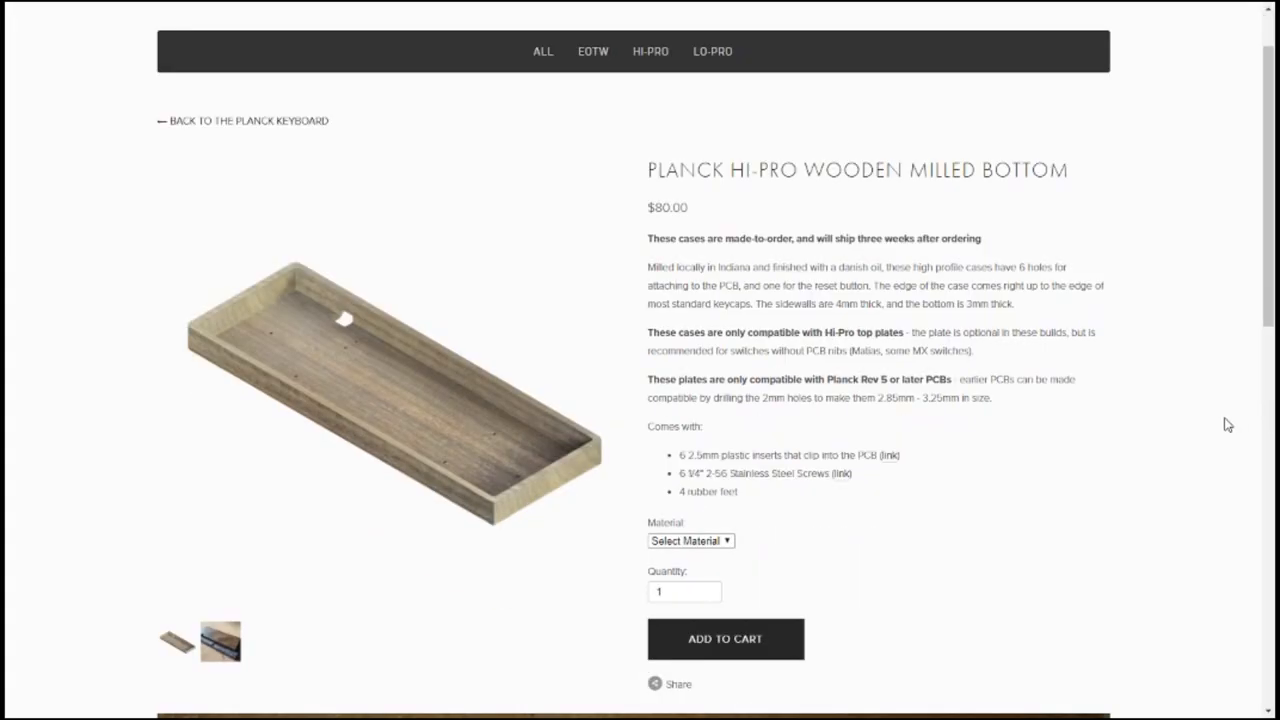
pyautogui.scroll(-3)
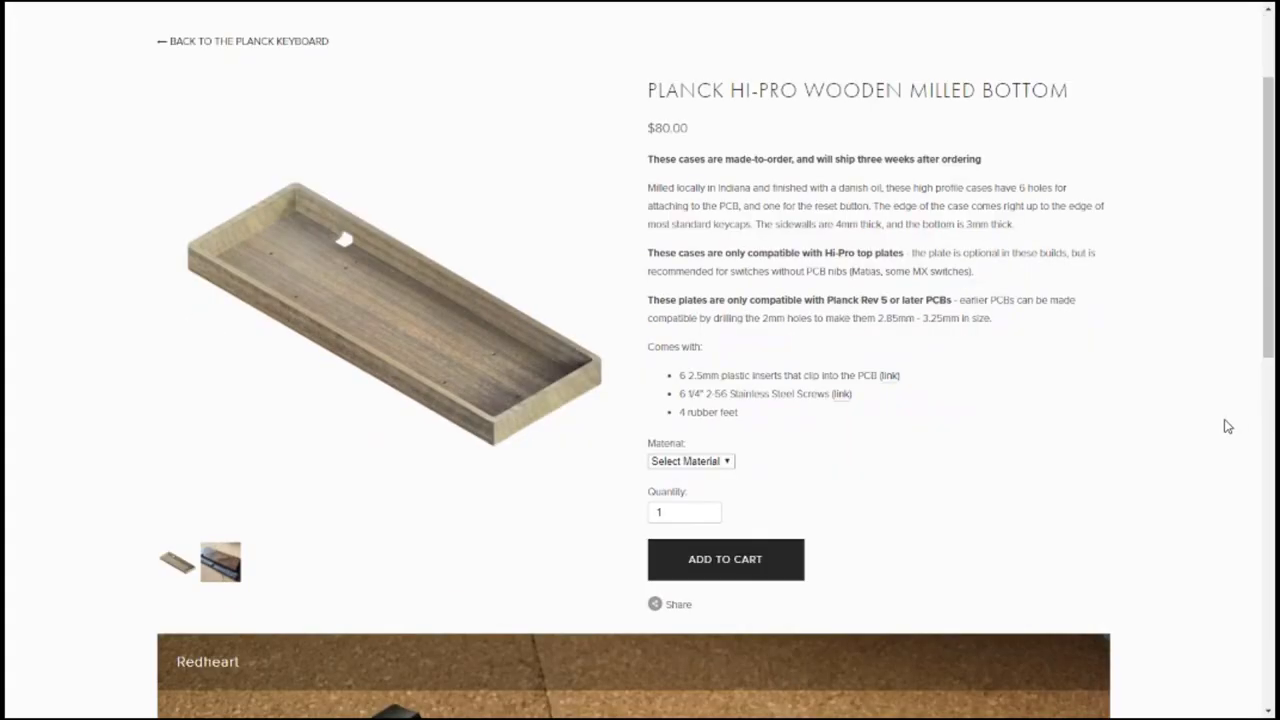